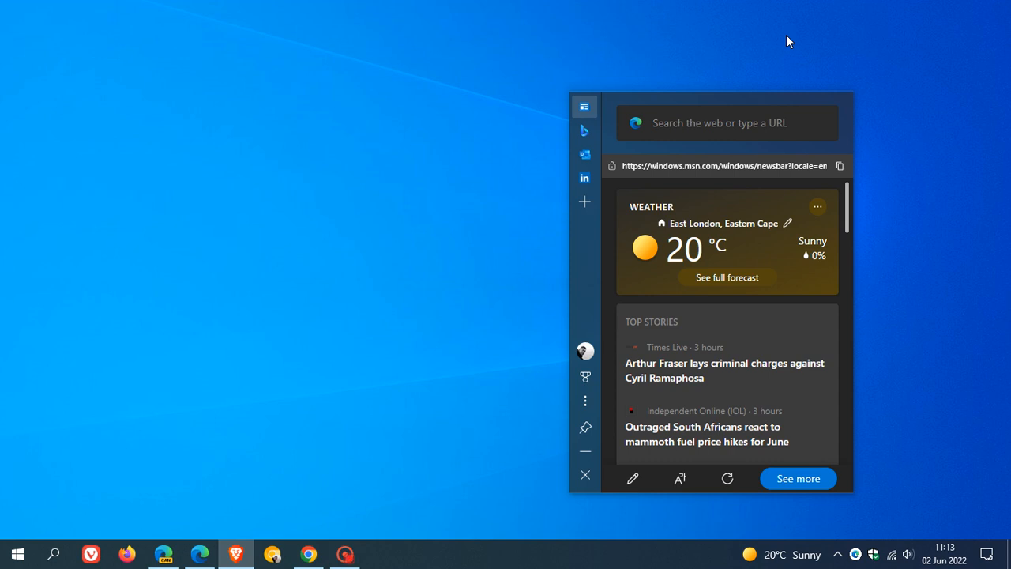
pyautogui.moveTo(900, 156)
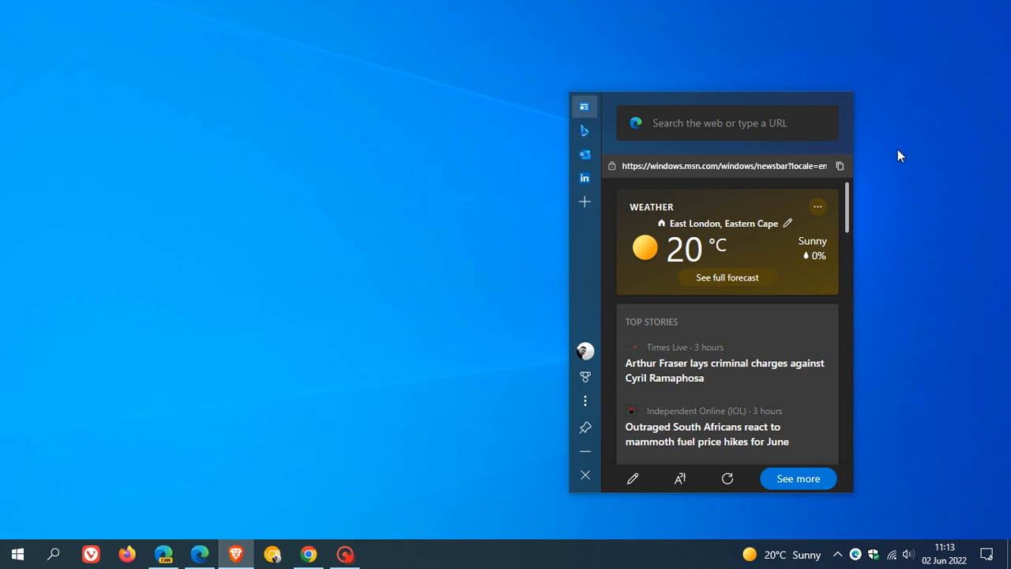
pyautogui.moveTo(521, 165)
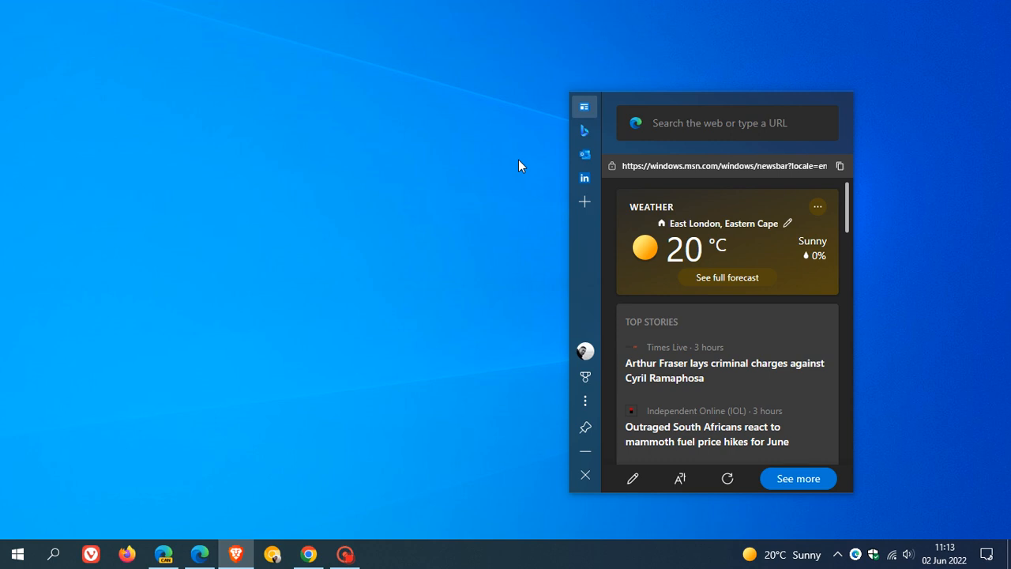
pyautogui.moveTo(470, 196)
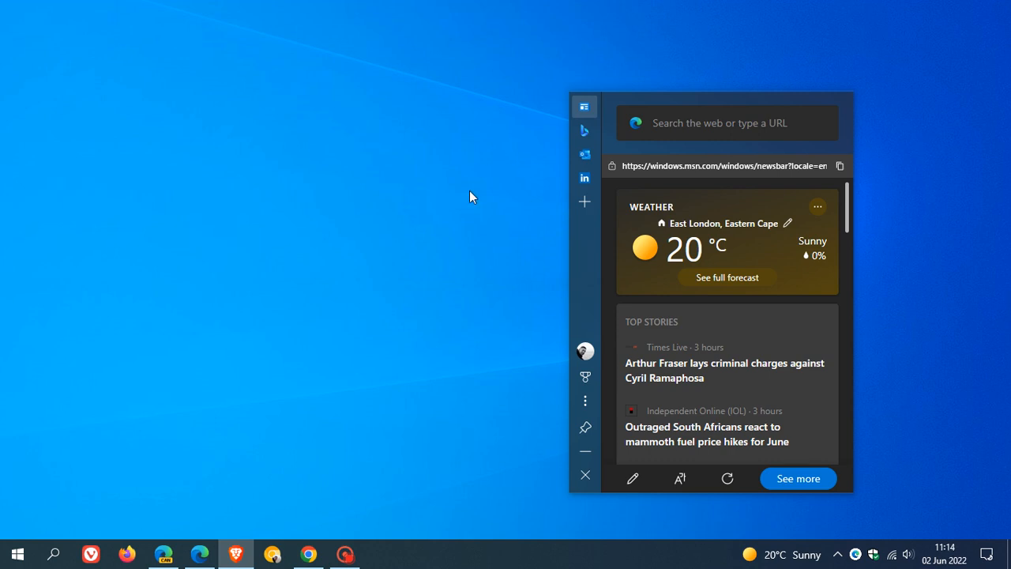
pyautogui.moveTo(504, 169)
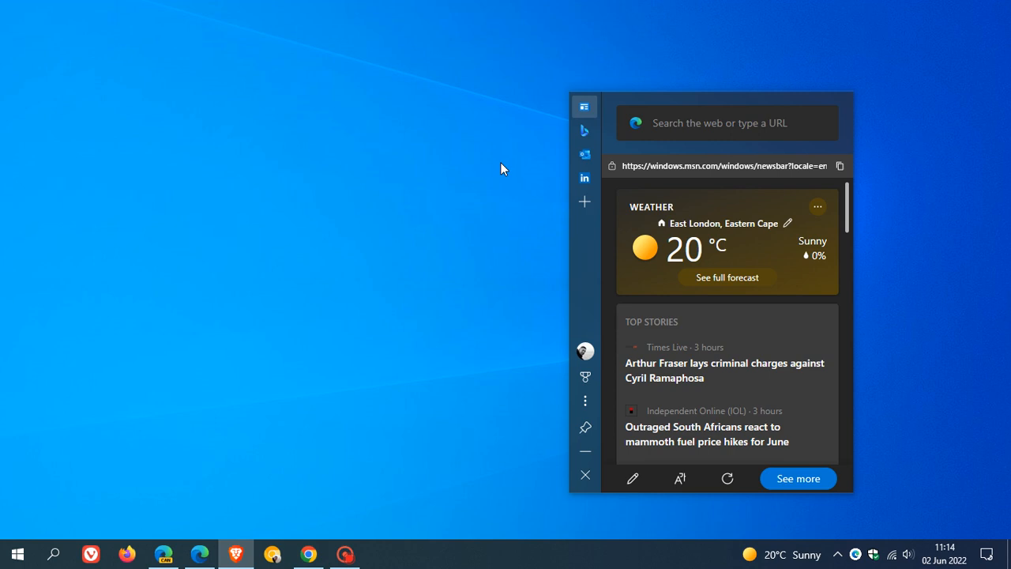
pyautogui.moveTo(518, 192)
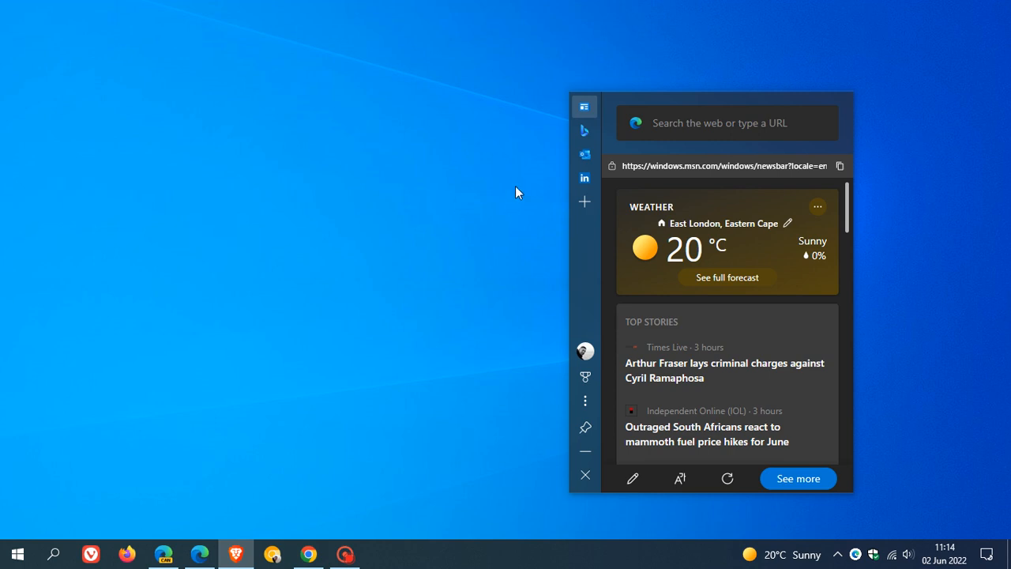
pyautogui.moveTo(506, 186)
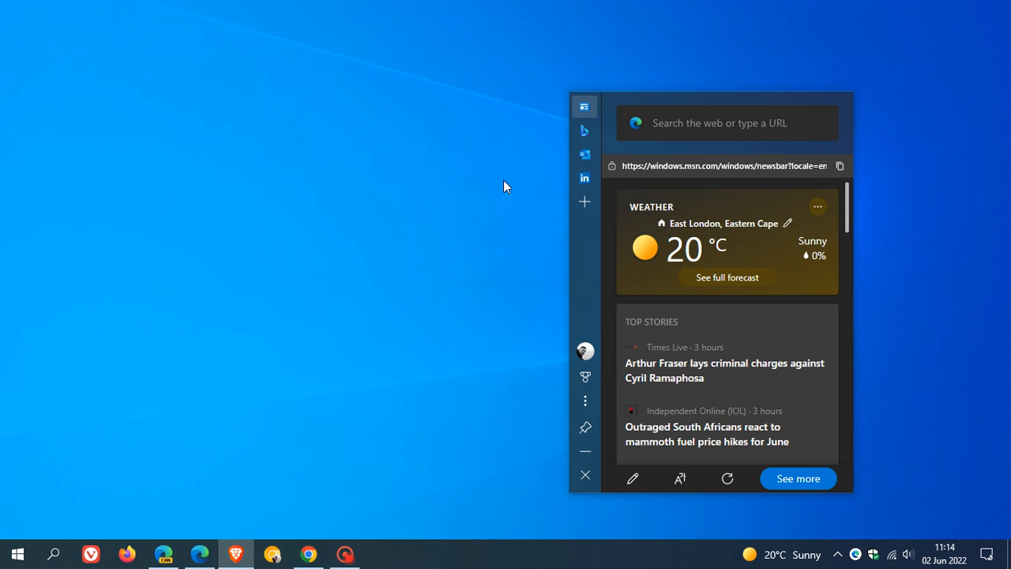
pyautogui.moveTo(480, 193)
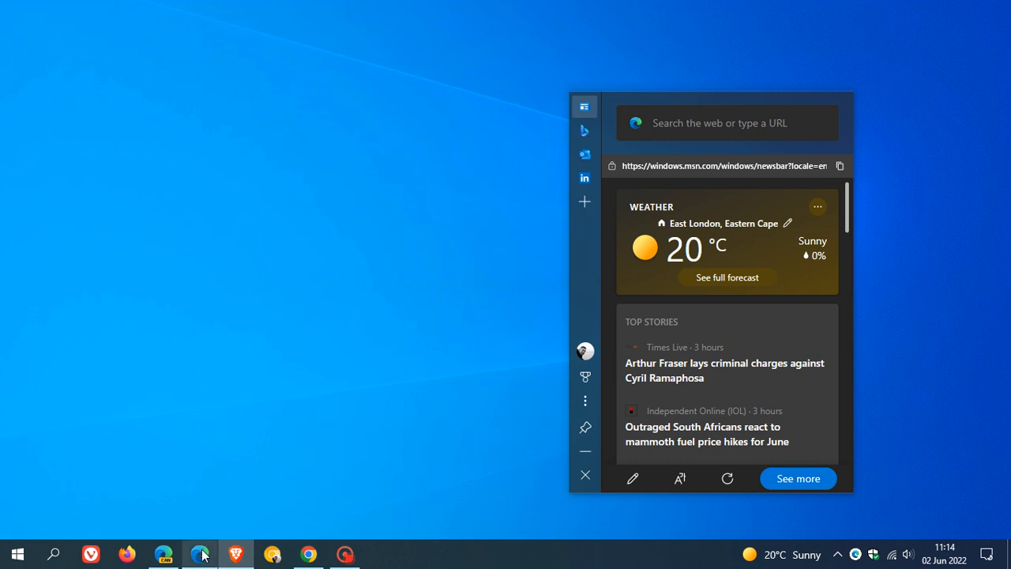
# Step: Bring up the Start menu's app list and scroll to the E section with Edge bar from Microsoft Edge (Canary)
pyautogui.click(199, 553)
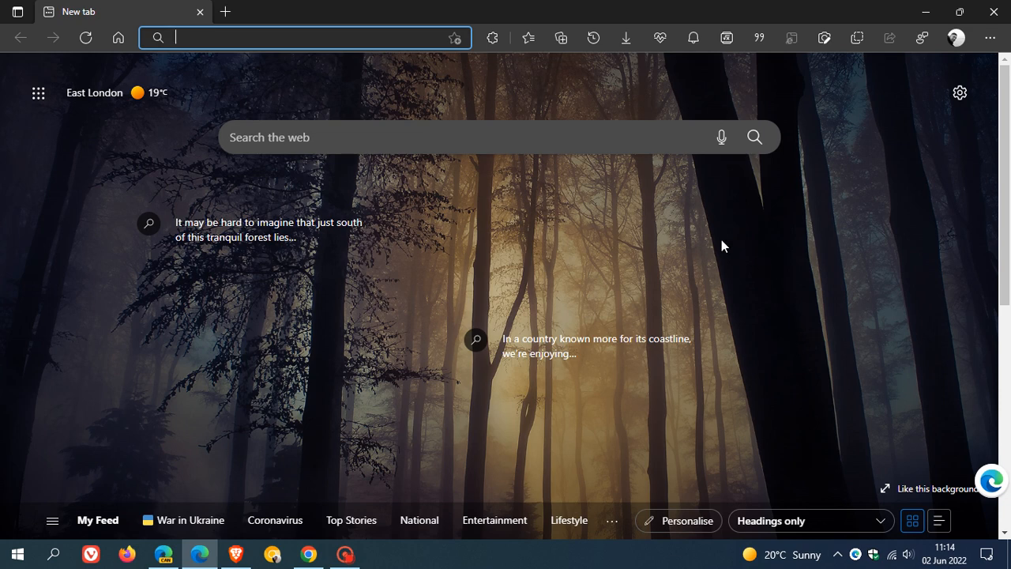
pyautogui.moveTo(831, 332)
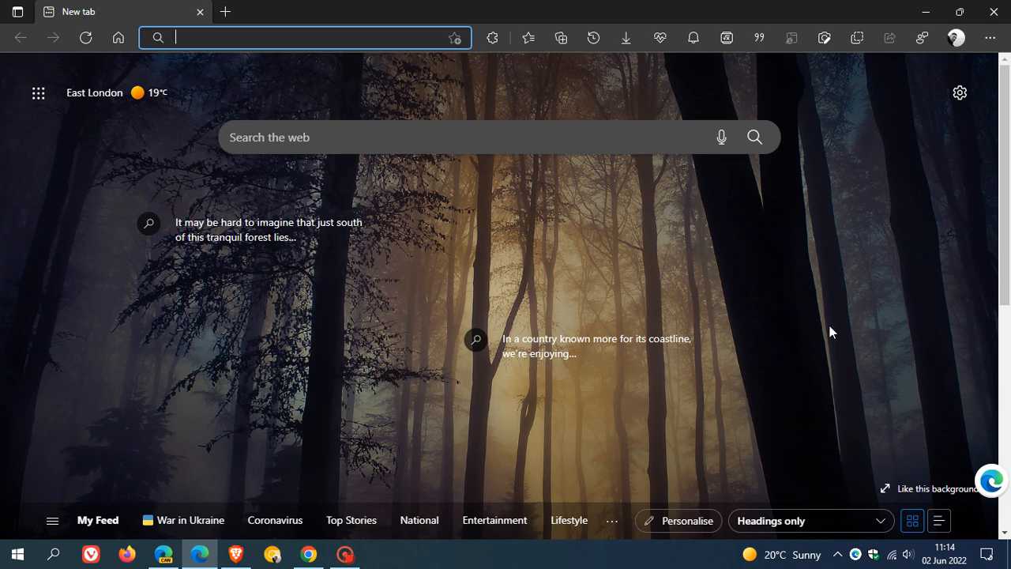
pyautogui.moveTo(418, 288)
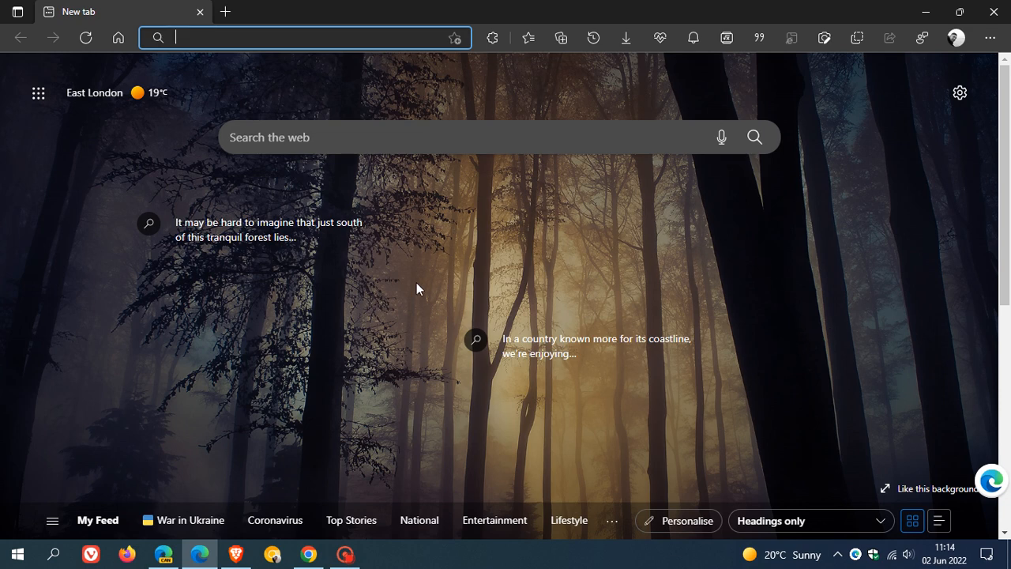
pyautogui.moveTo(827, 269)
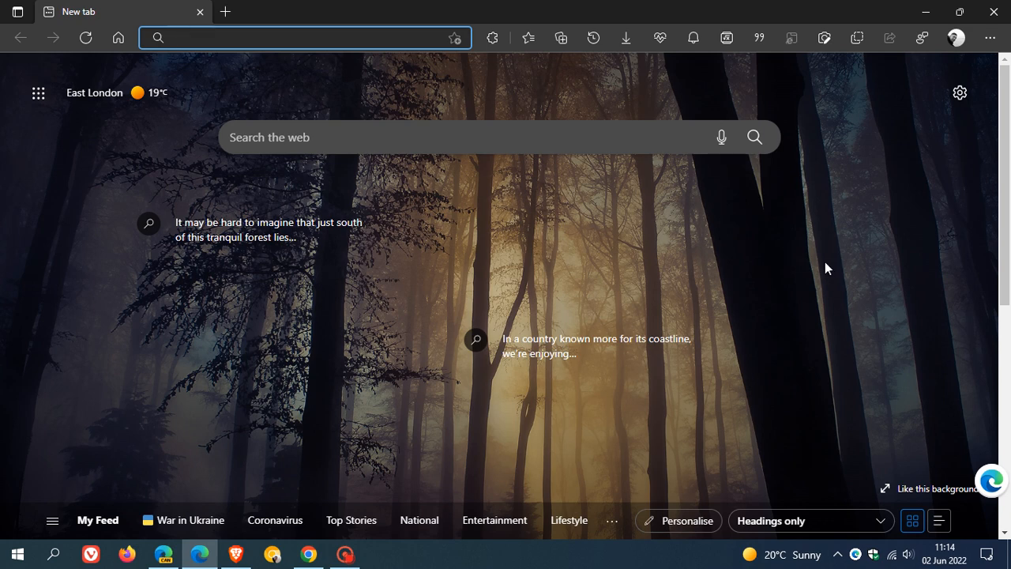
pyautogui.moveTo(887, 108)
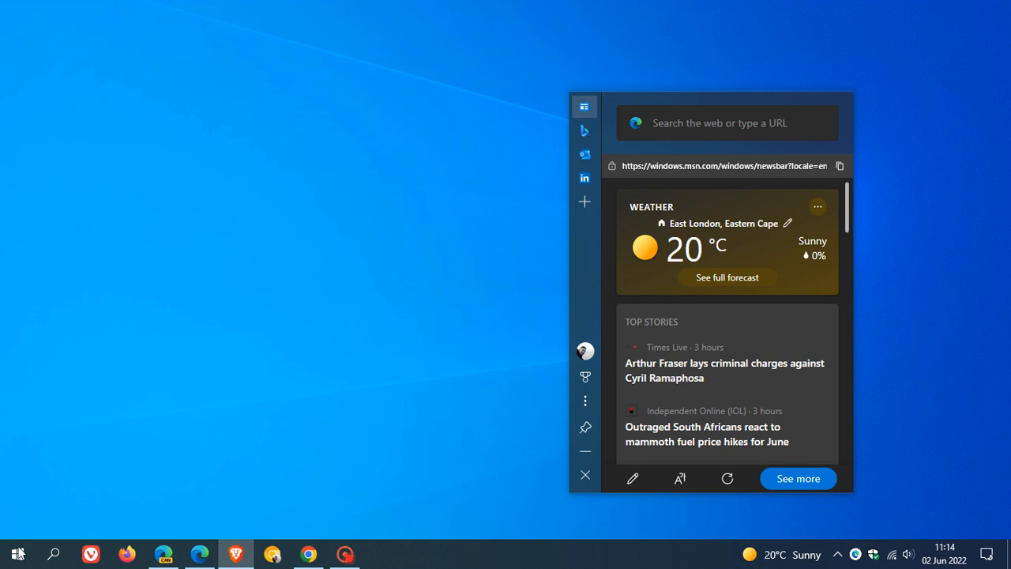
pyautogui.click(17, 553)
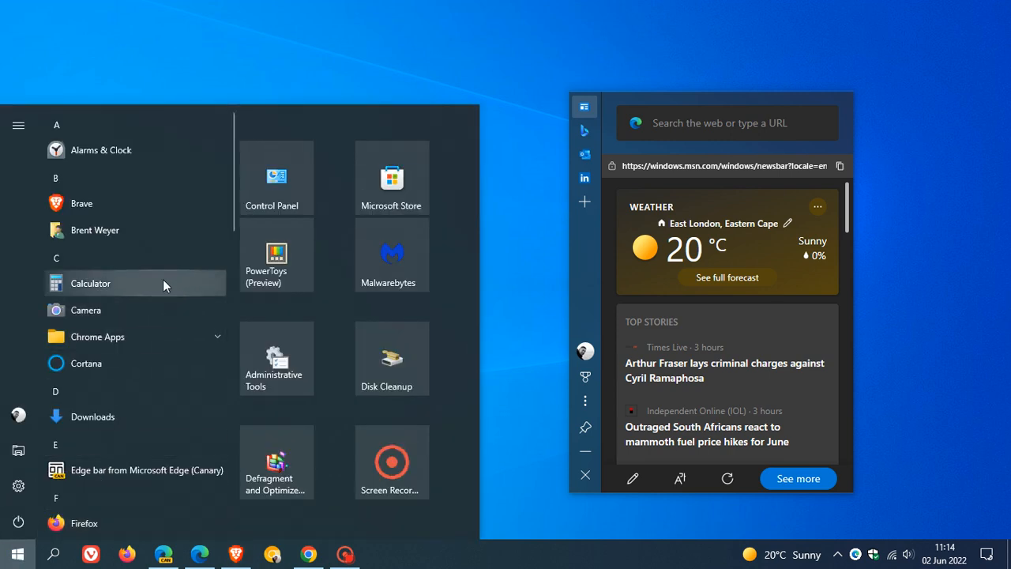
pyautogui.scroll(-3)
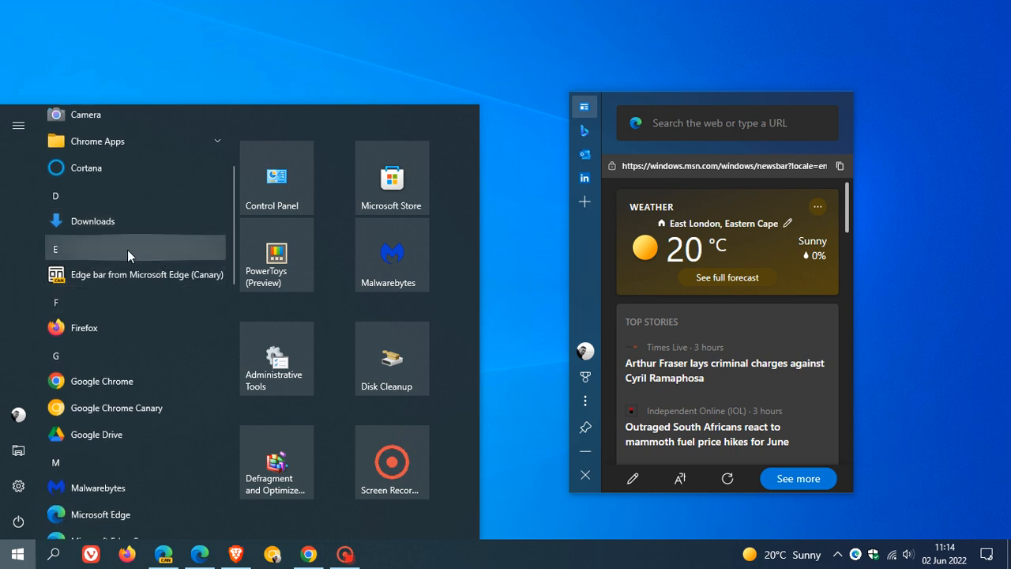
pyautogui.moveTo(190, 259)
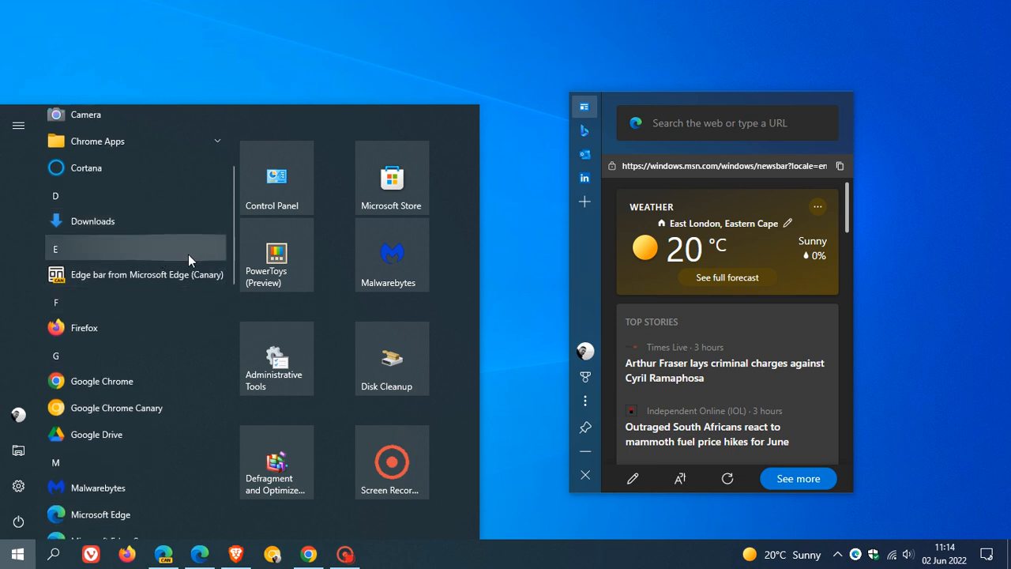
pyautogui.moveTo(210, 286)
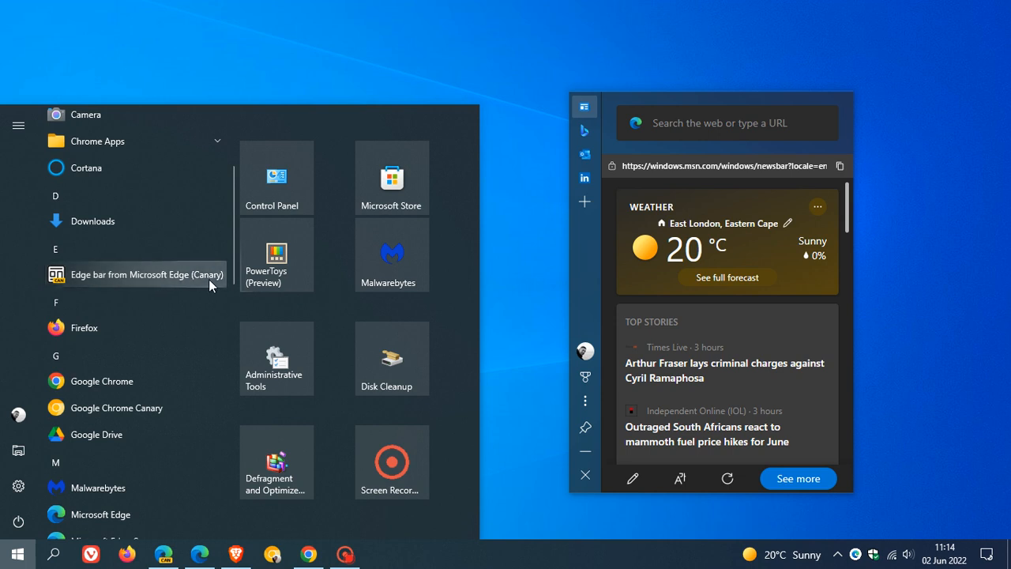
pyautogui.moveTo(215, 288)
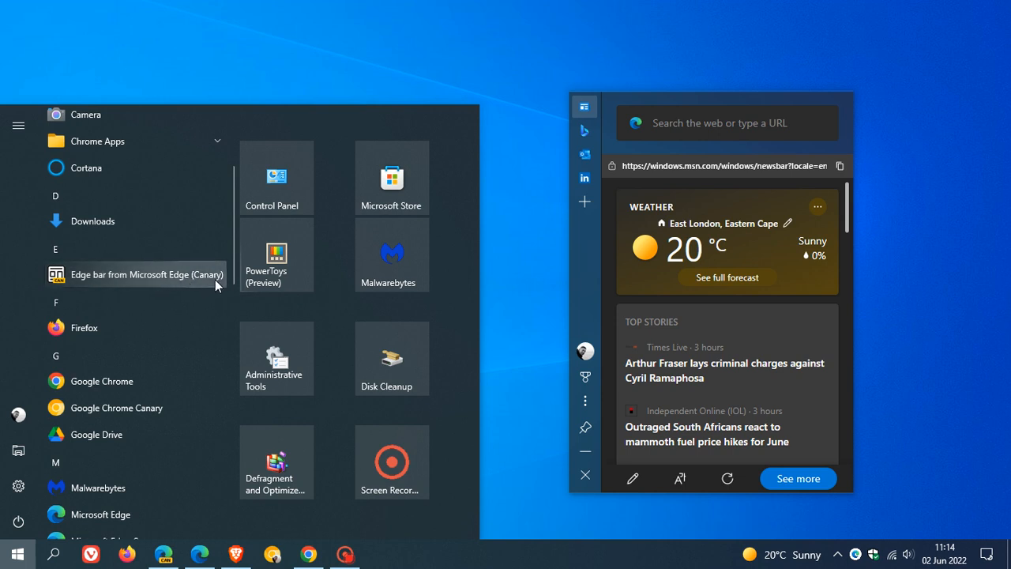
pyautogui.moveTo(196, 284)
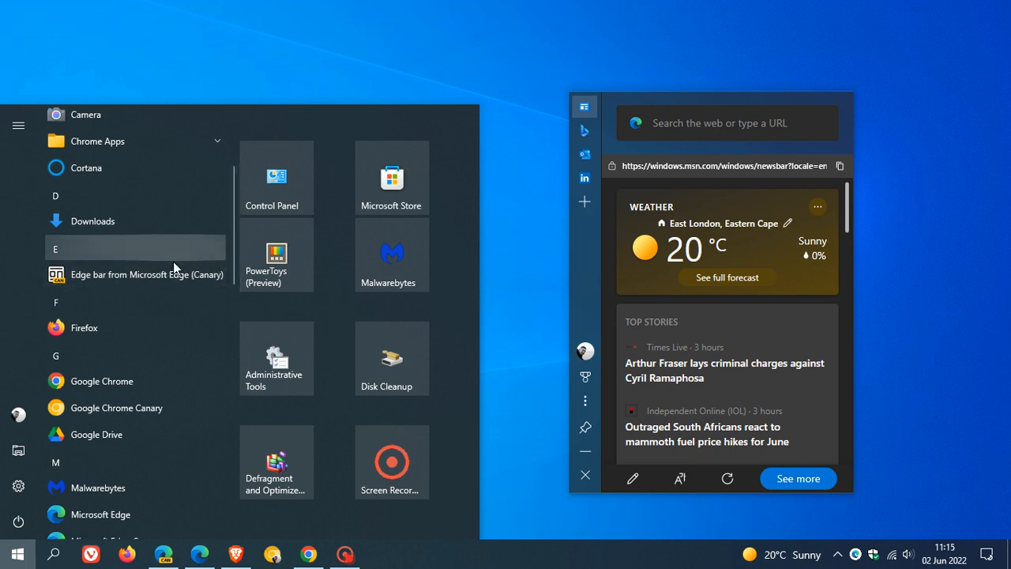
pyautogui.moveTo(150, 275)
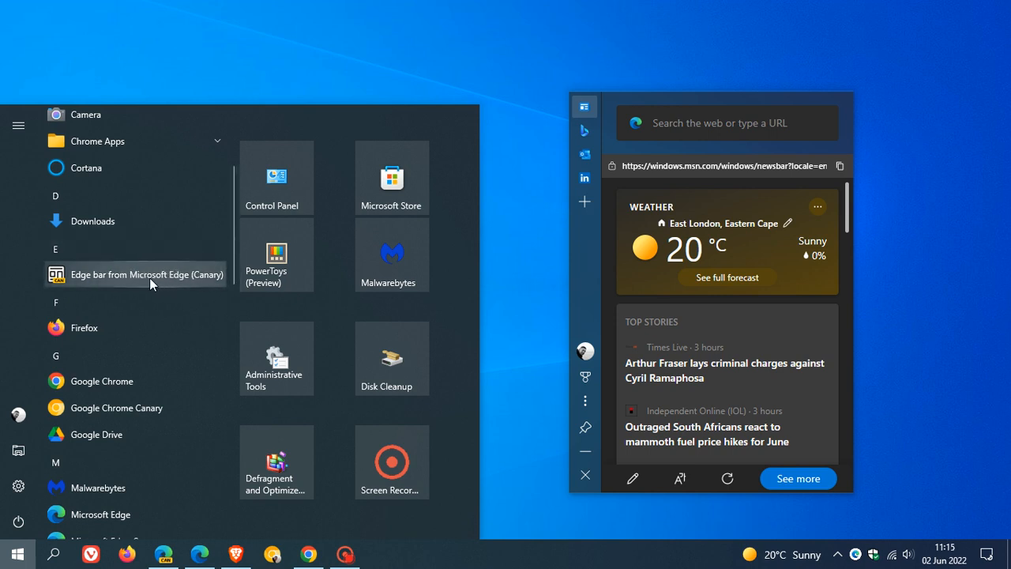
pyautogui.moveTo(180, 278)
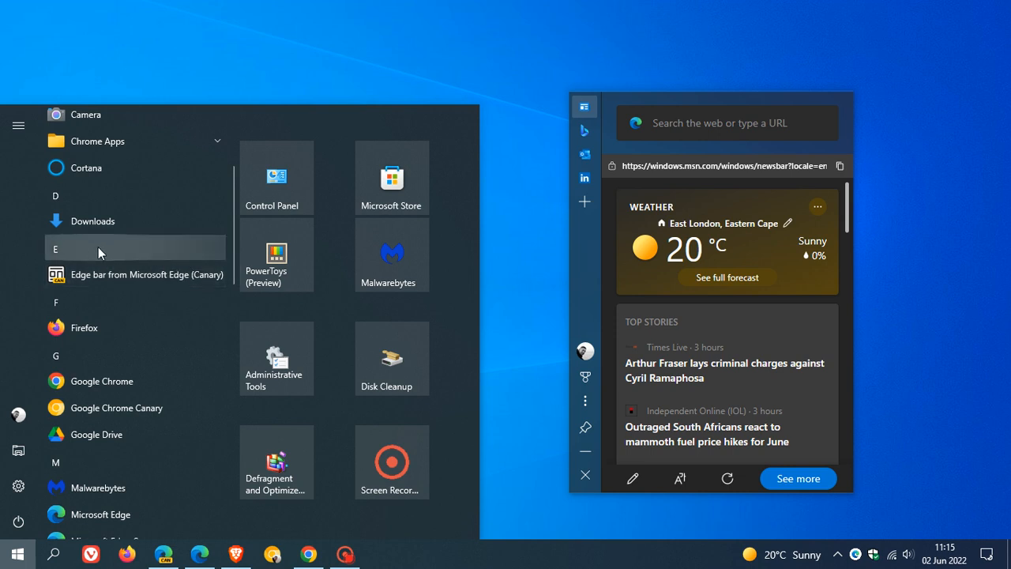
pyautogui.moveTo(92, 257)
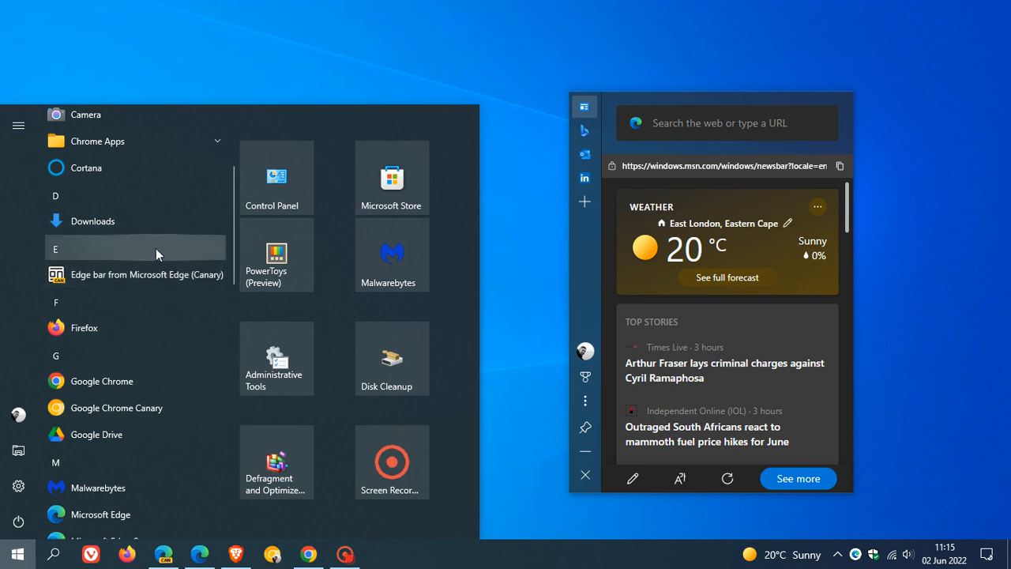
pyautogui.moveTo(213, 274)
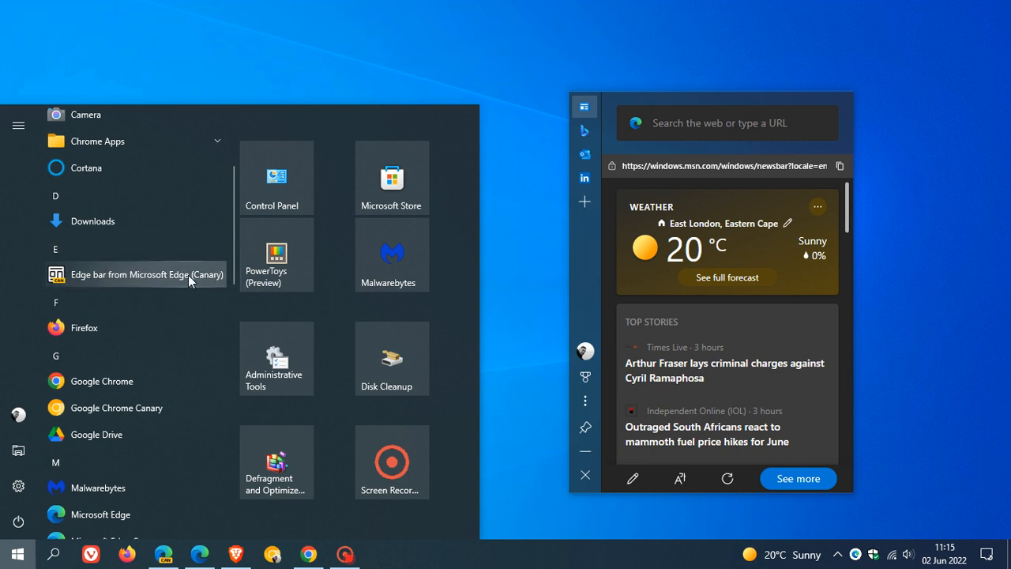
pyautogui.moveTo(209, 281)
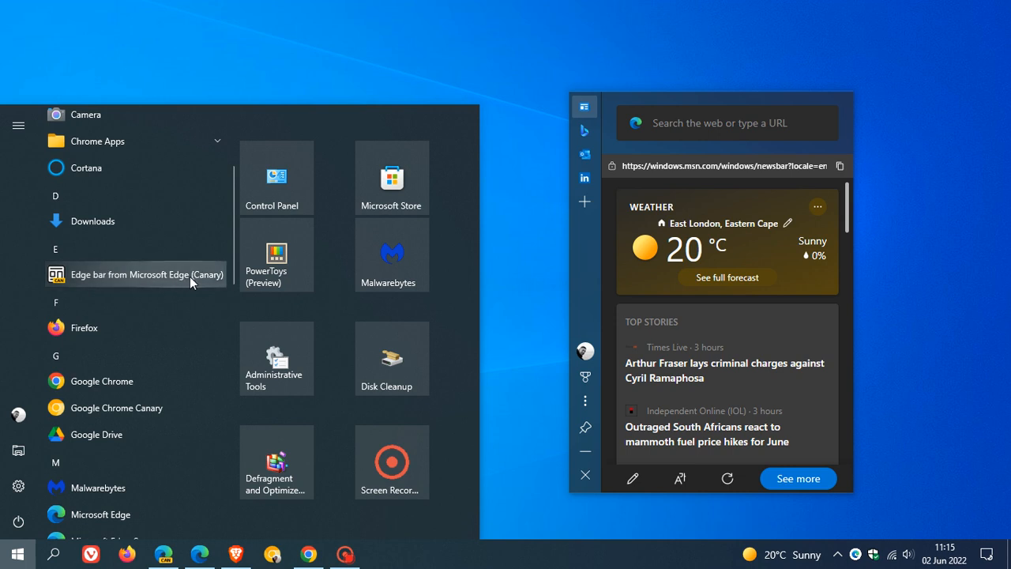
pyautogui.moveTo(125, 248)
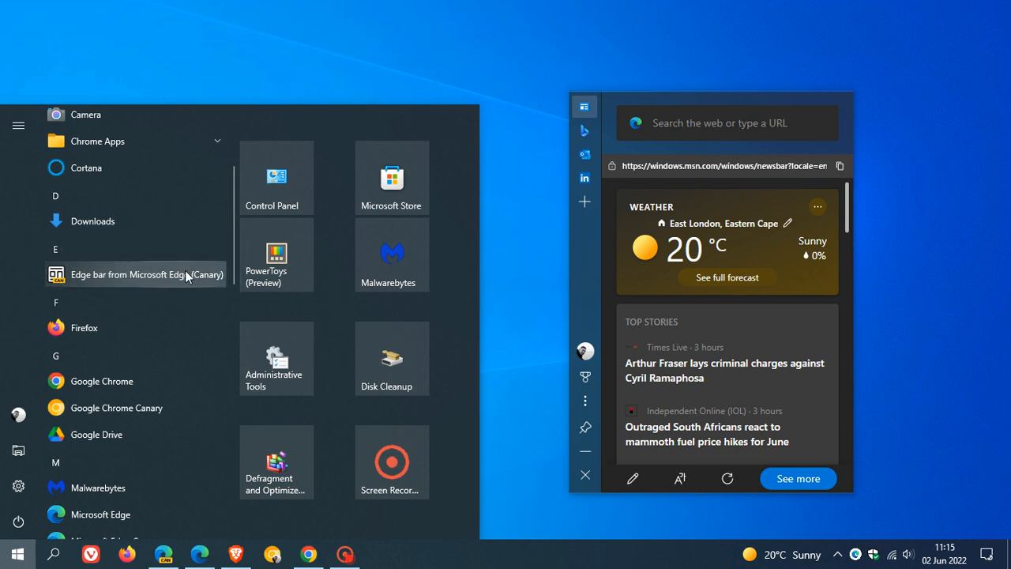
pyautogui.moveTo(155, 283)
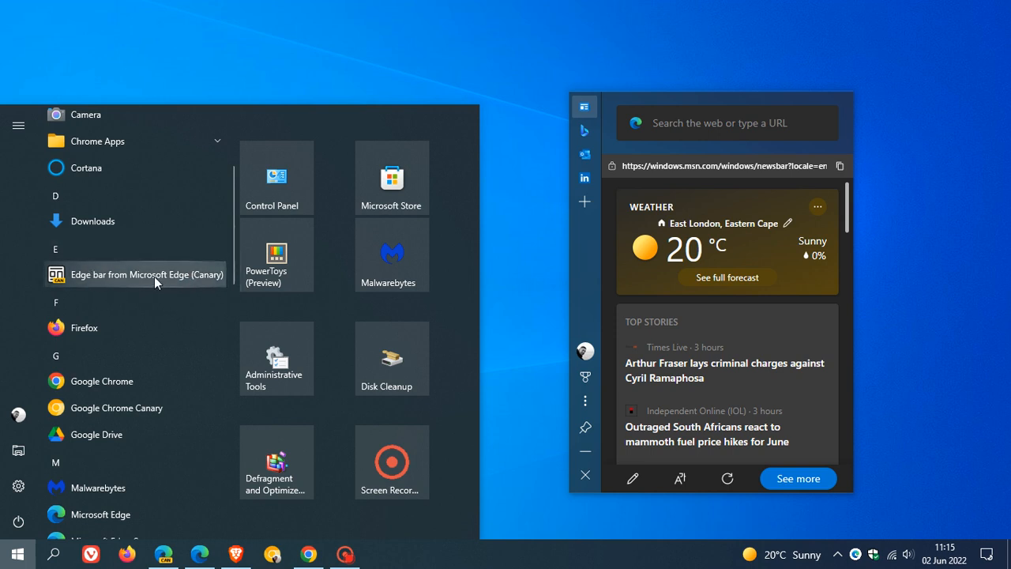
pyautogui.moveTo(202, 279)
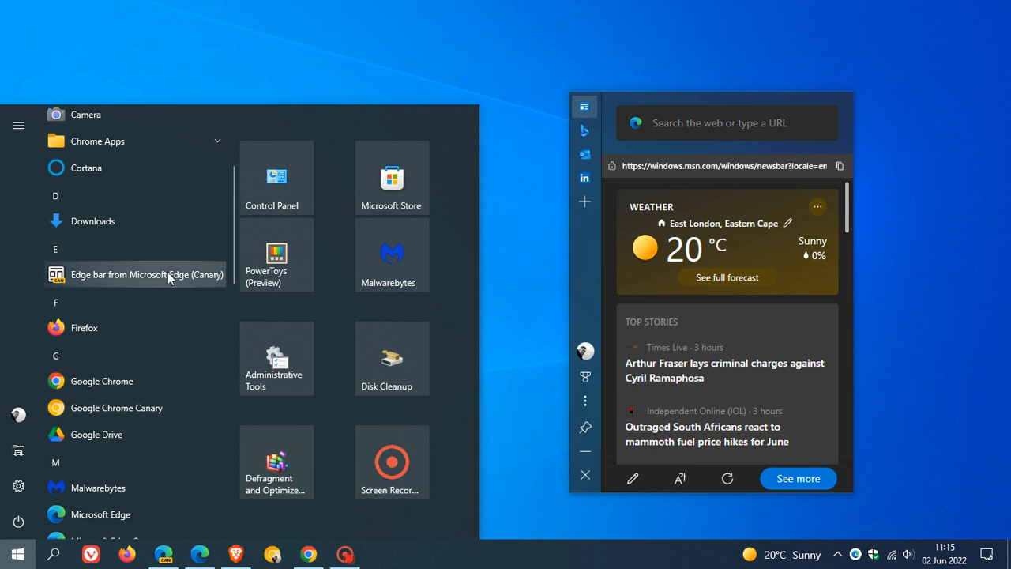
# Step: Launch Edge bar from Microsoft Edge (Canary) so a floating search bar sits beside the Edge bar panel
pyautogui.click(145, 275)
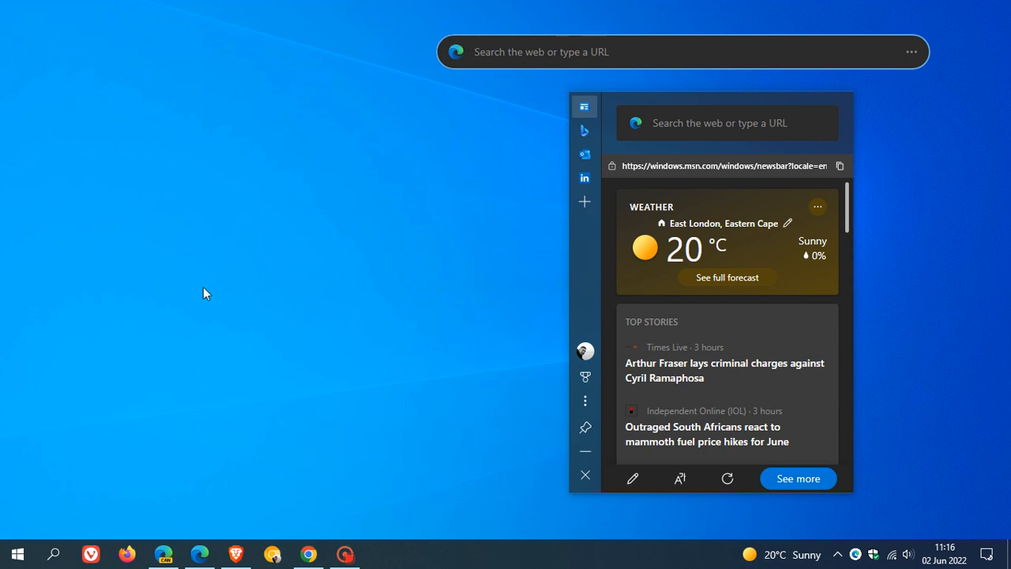
pyautogui.moveTo(491, 262)
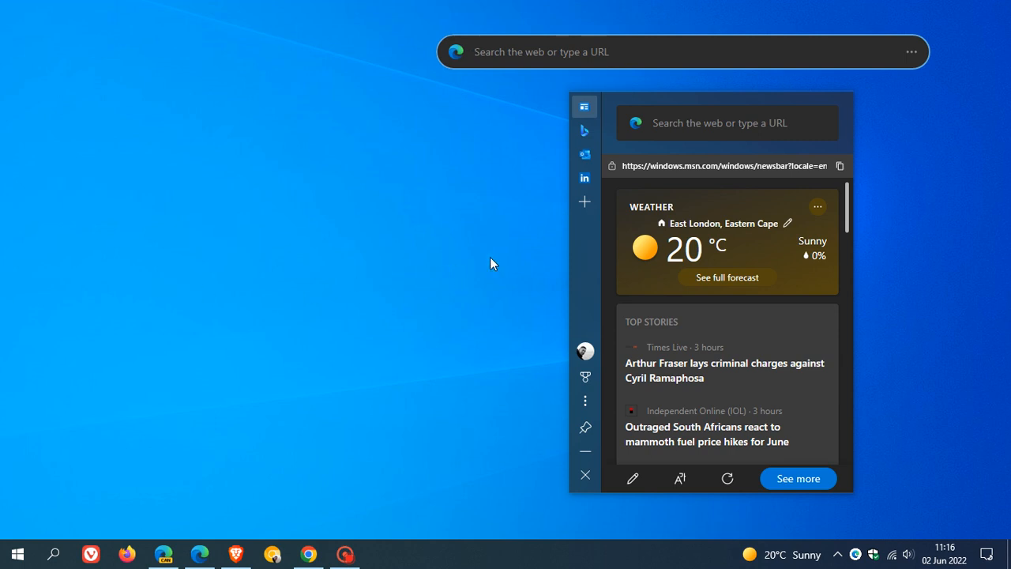
pyautogui.click(521, 50)
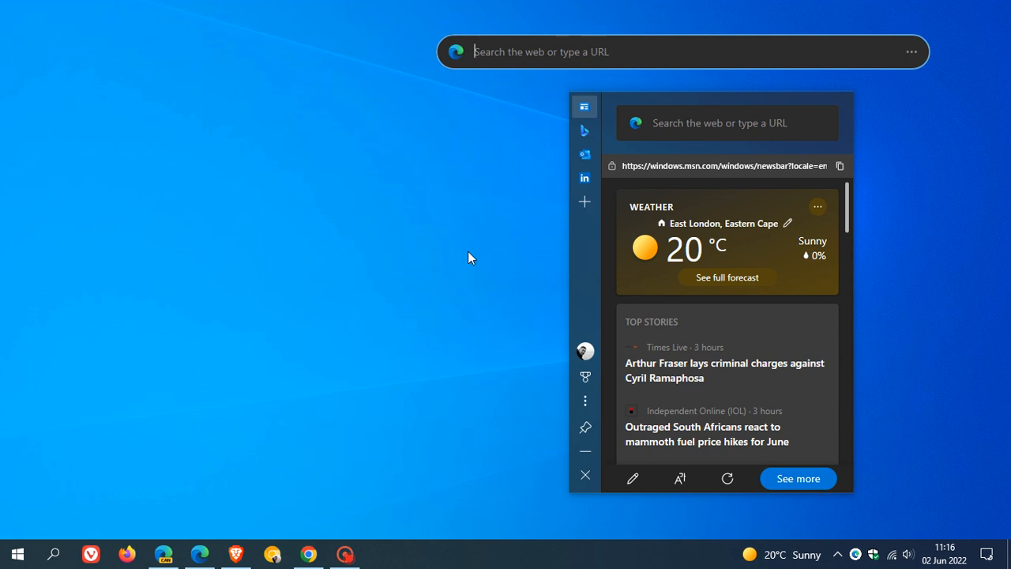
pyautogui.moveTo(875, 65)
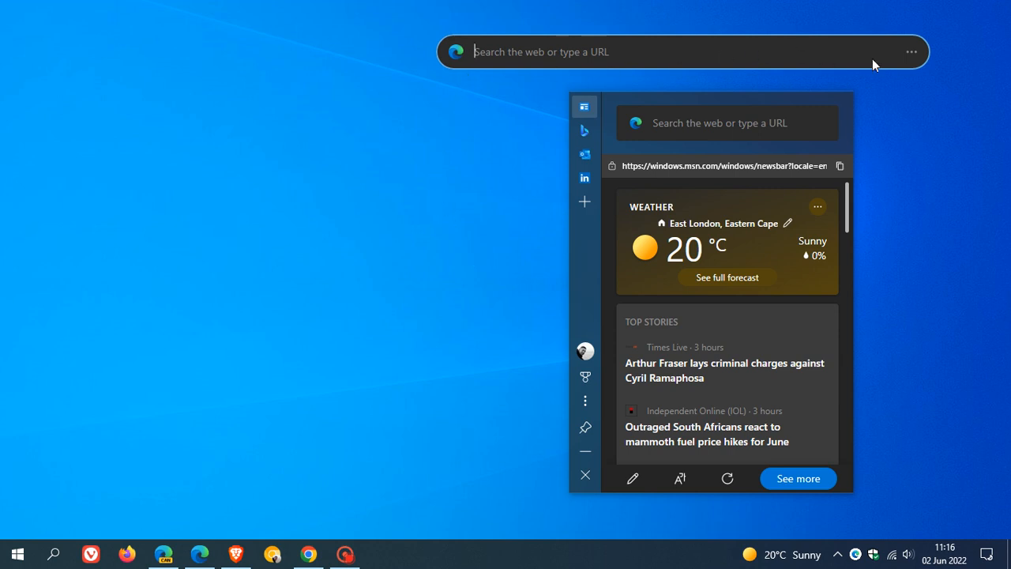
pyautogui.moveTo(828, 88)
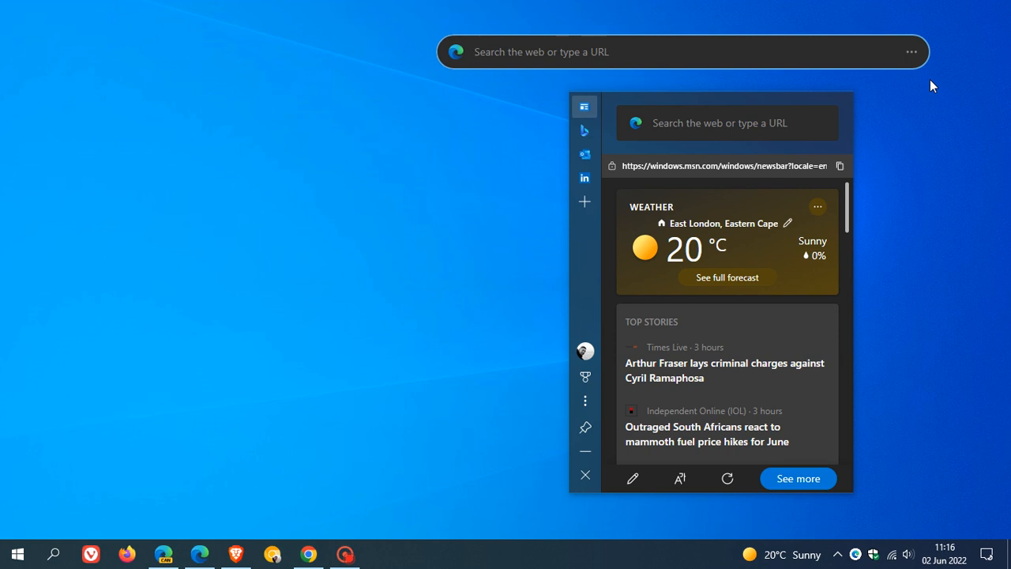
pyautogui.moveTo(837, 15)
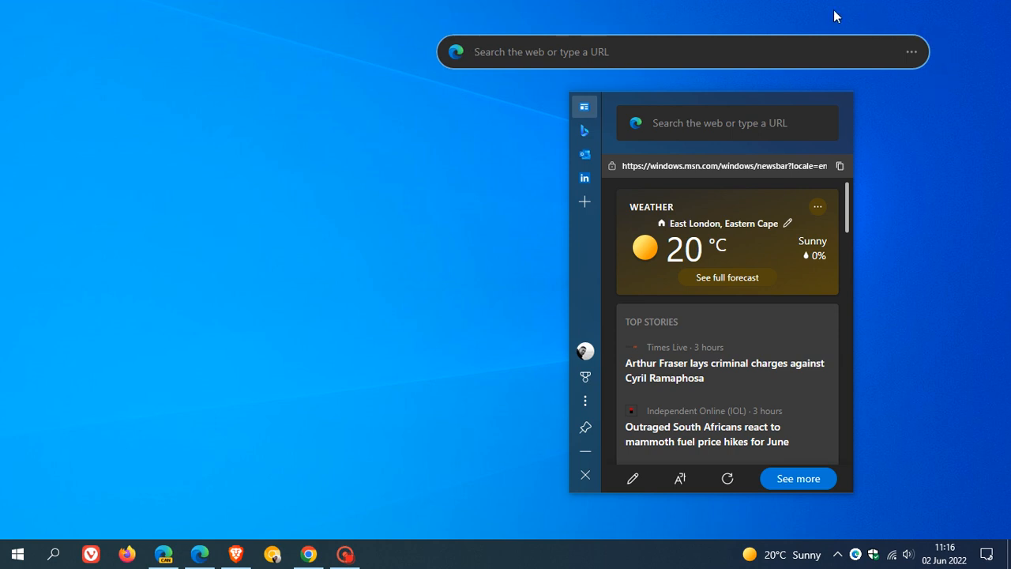
pyautogui.moveTo(931, 90)
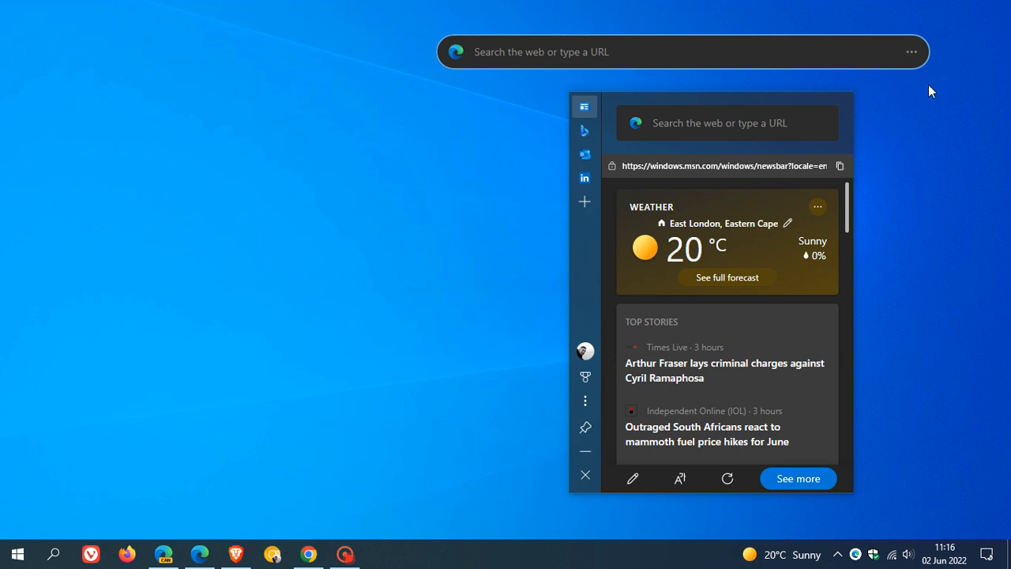
pyautogui.moveTo(930, 86)
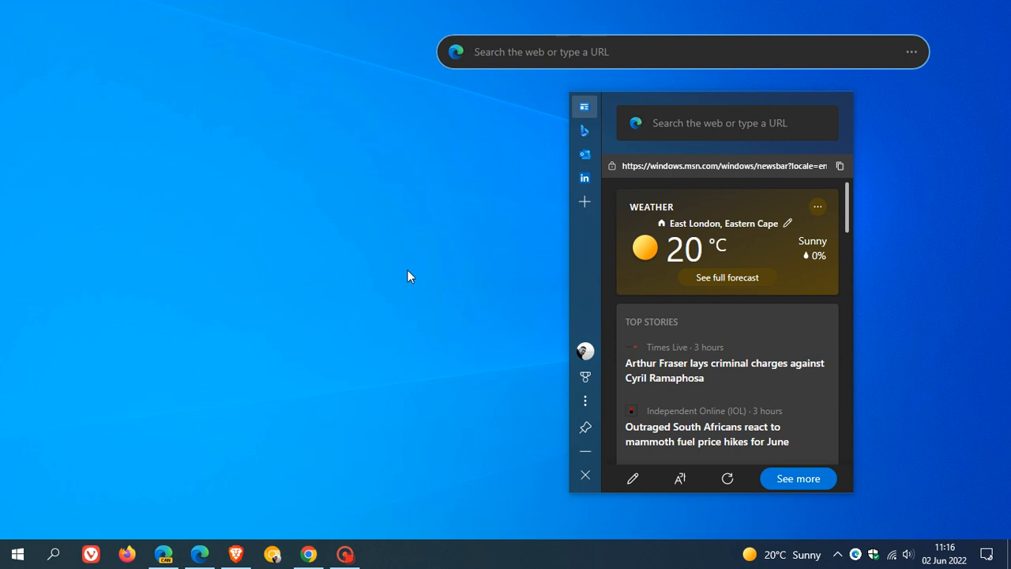
pyautogui.moveTo(417, 286)
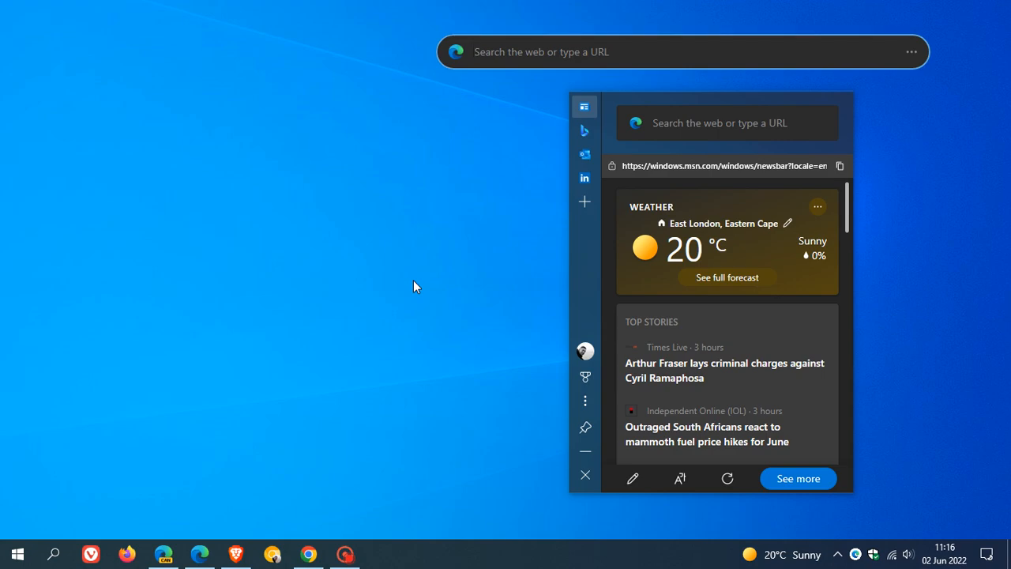